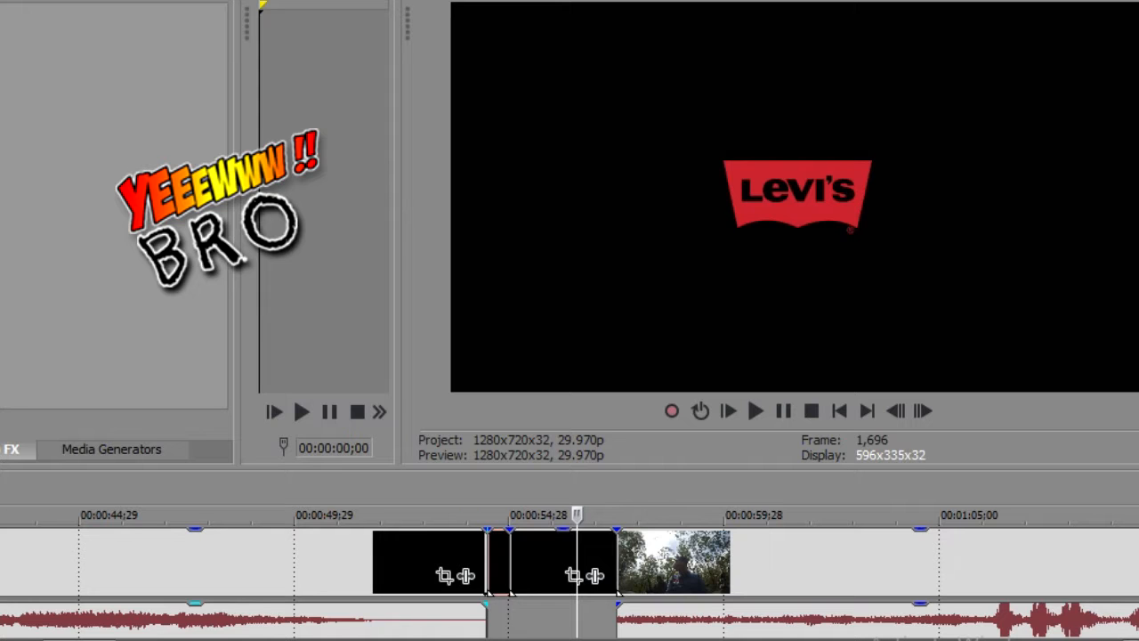
Play past the black Levi's intro clips and stop on the helmeted rider close-up.
click(754, 411)
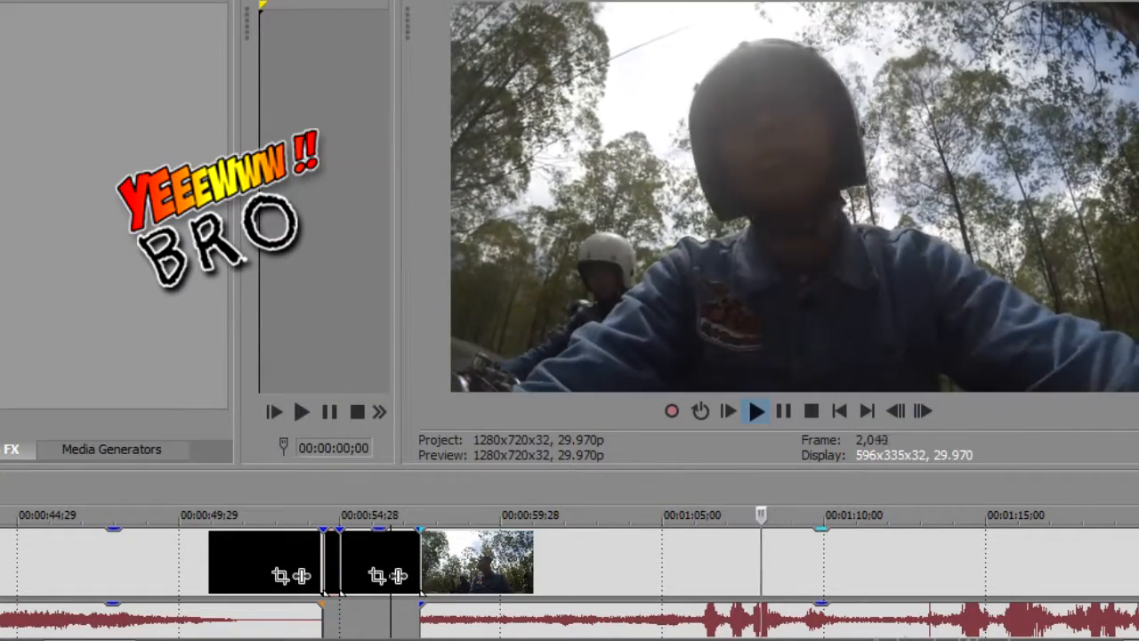
click(756, 411)
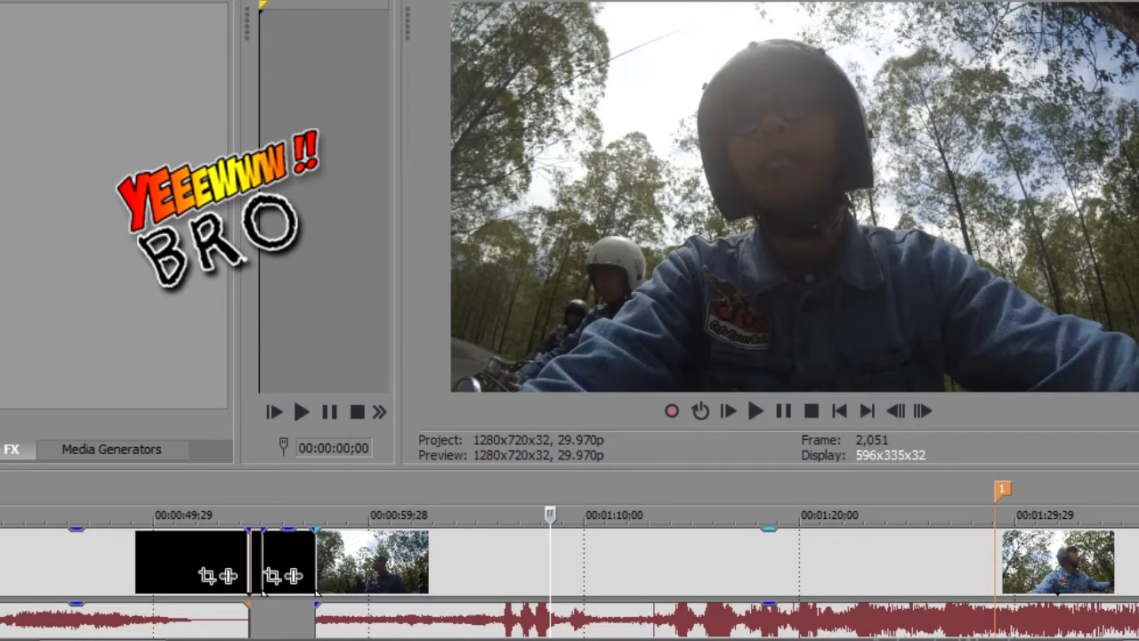
Play and jump ahead through the rider clips near marker 1, stopping on the wet mountain road shot.
click(754, 410)
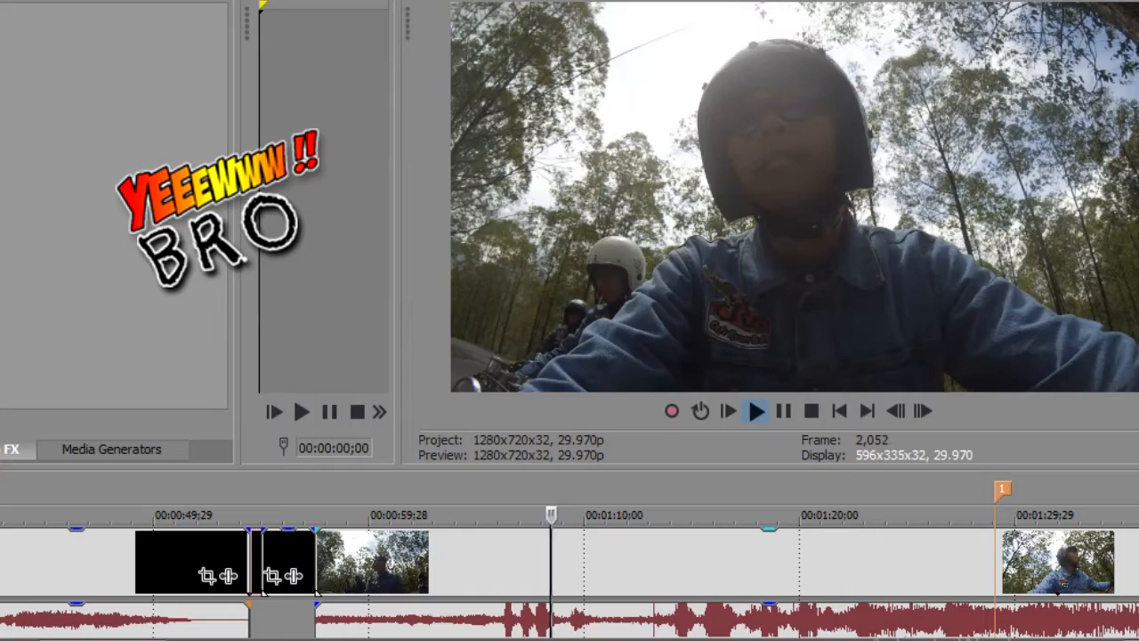
click(755, 410)
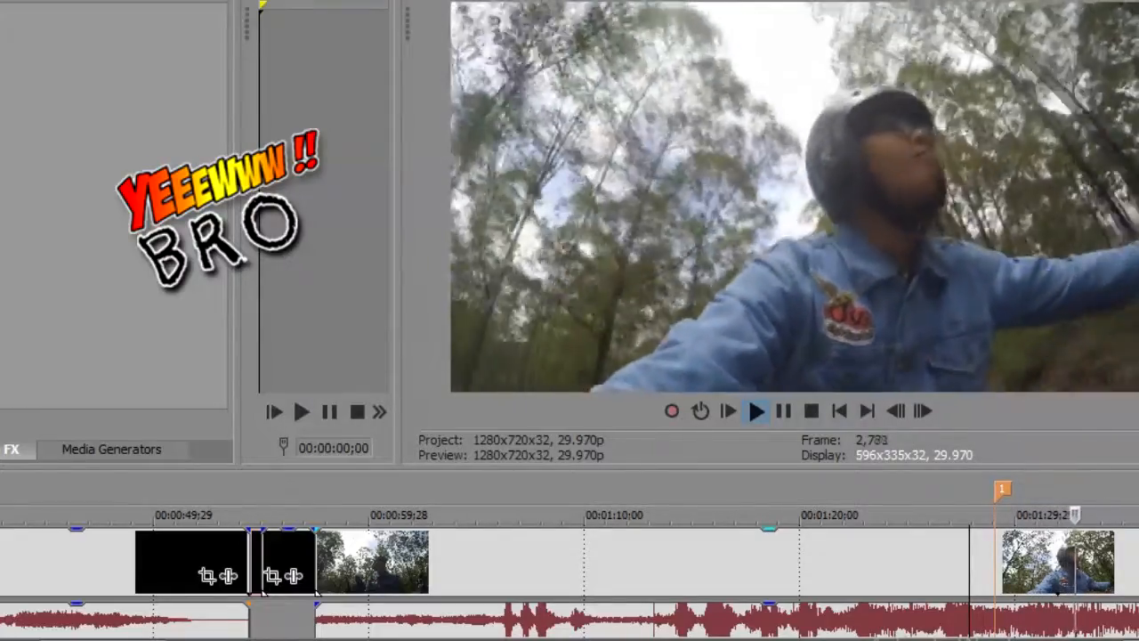
click(755, 410)
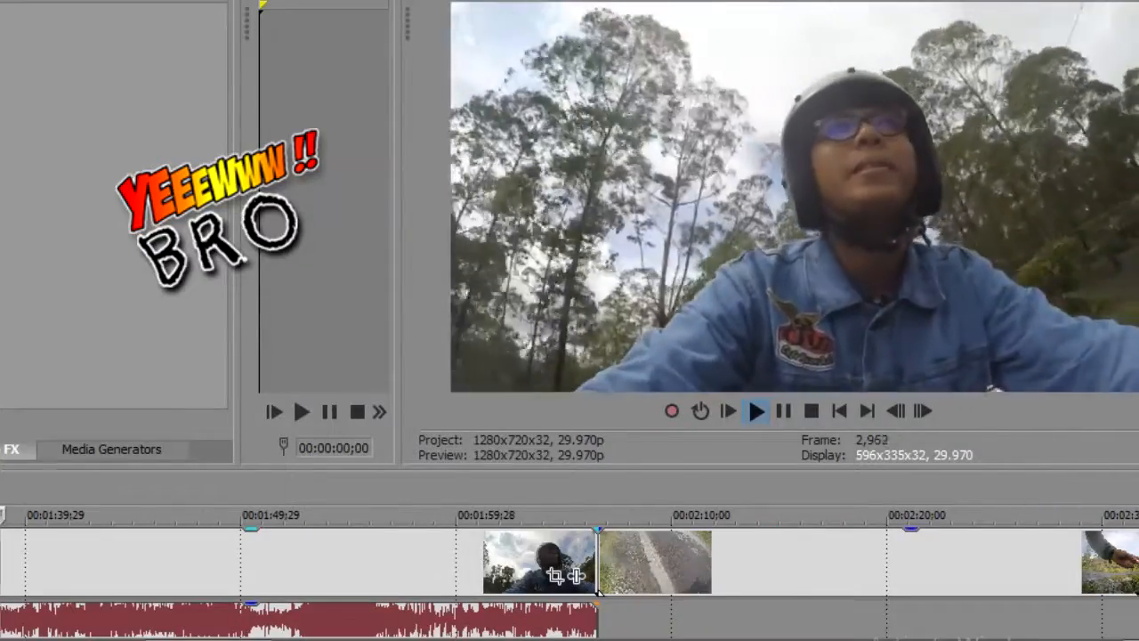
click(755, 410)
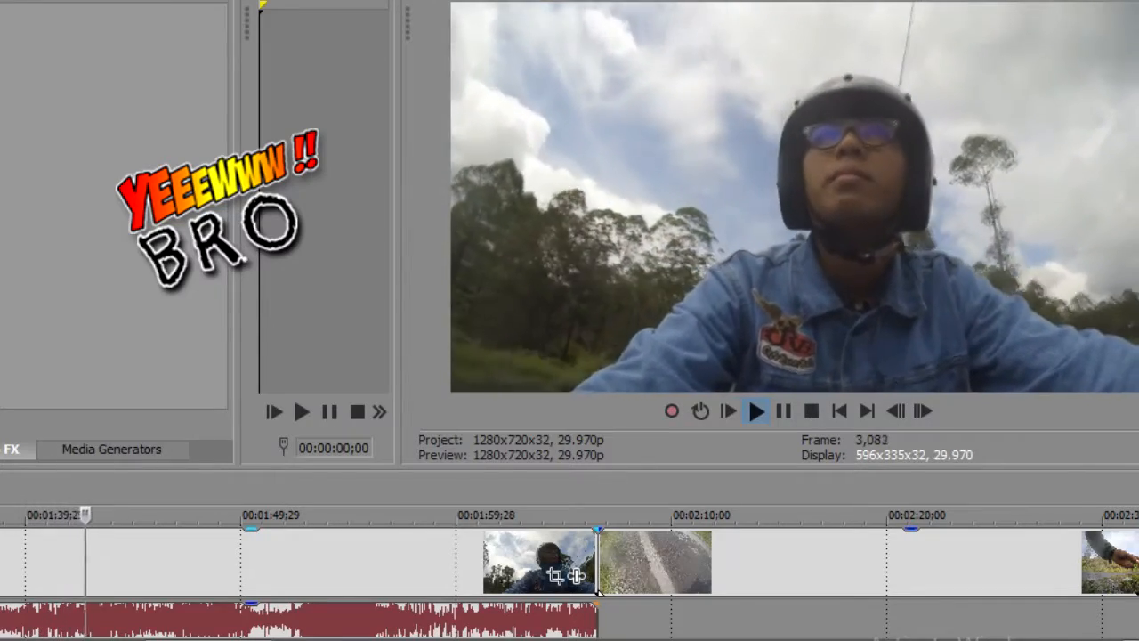
click(756, 410)
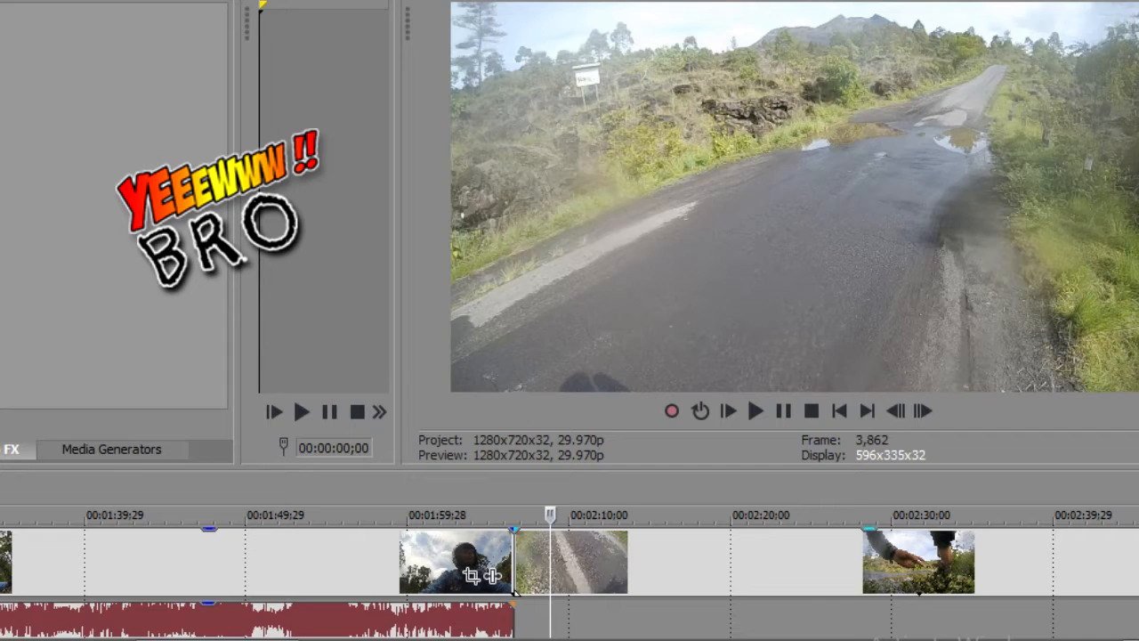
Play on to the grass-level roadside clips beside the puddled road around three minutes.
click(754, 410)
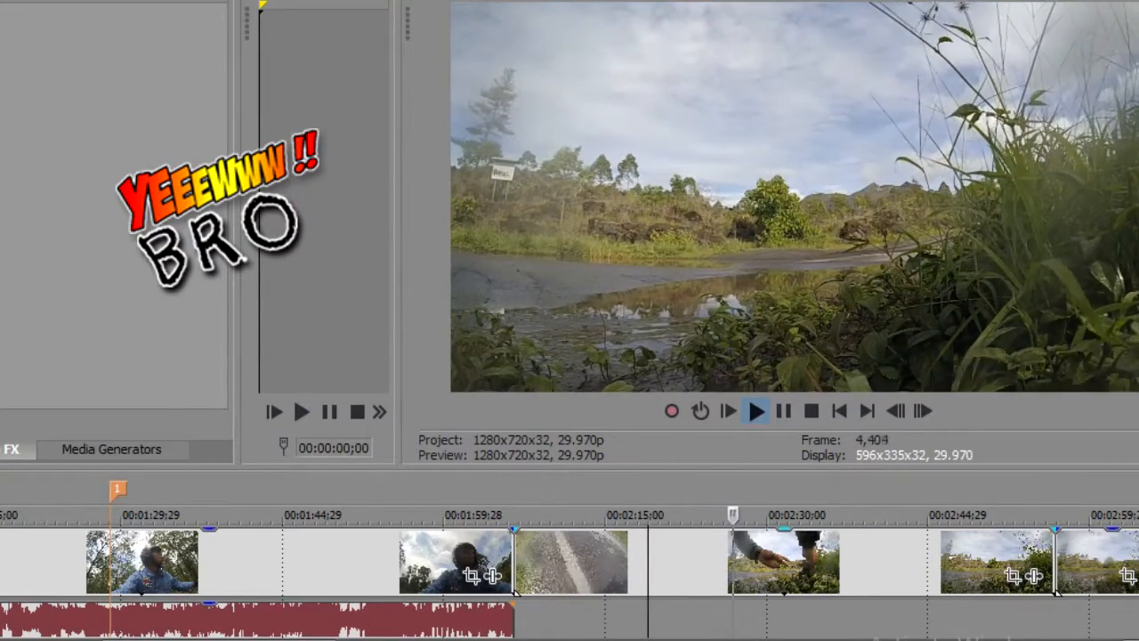
click(756, 410)
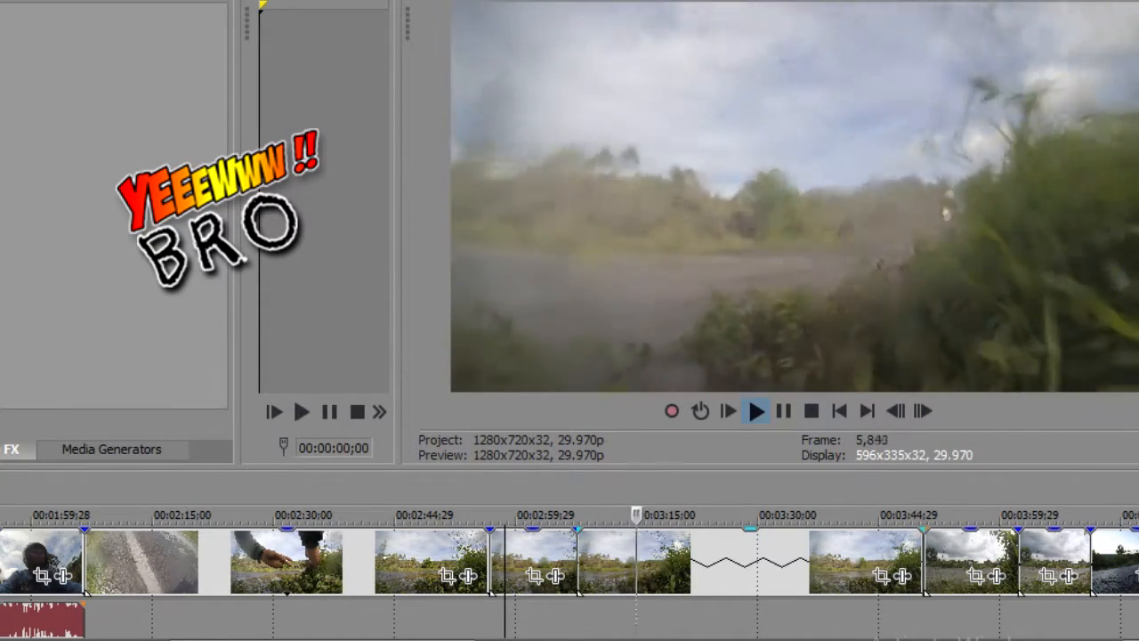
Jump past the puddle-splash clip to the low grass-level shot of a person walking.
click(755, 410)
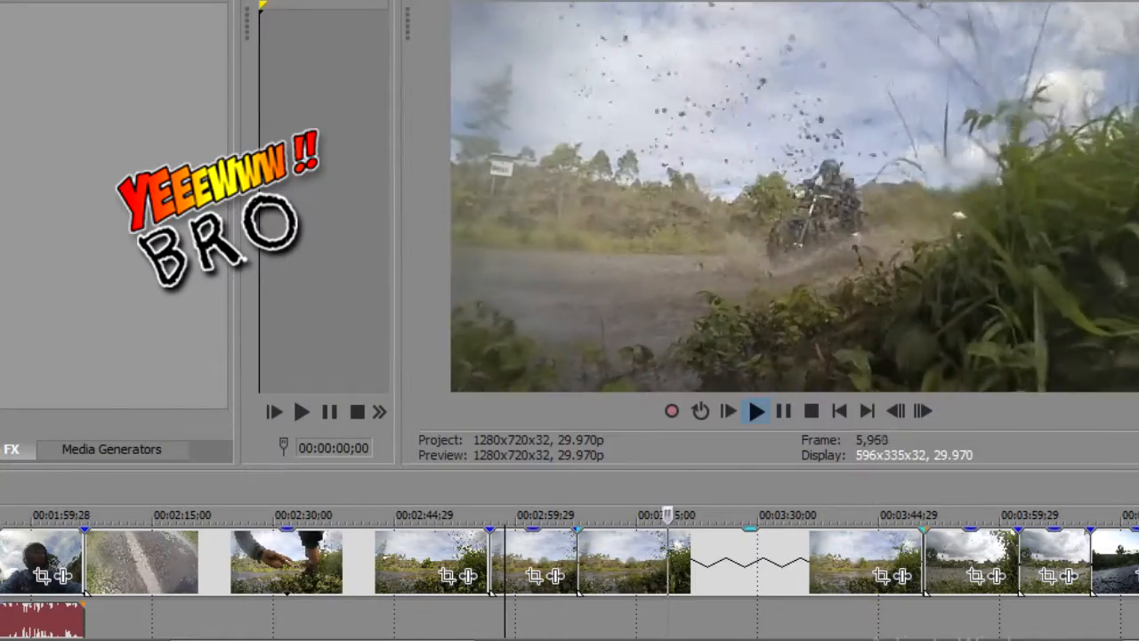
click(756, 411)
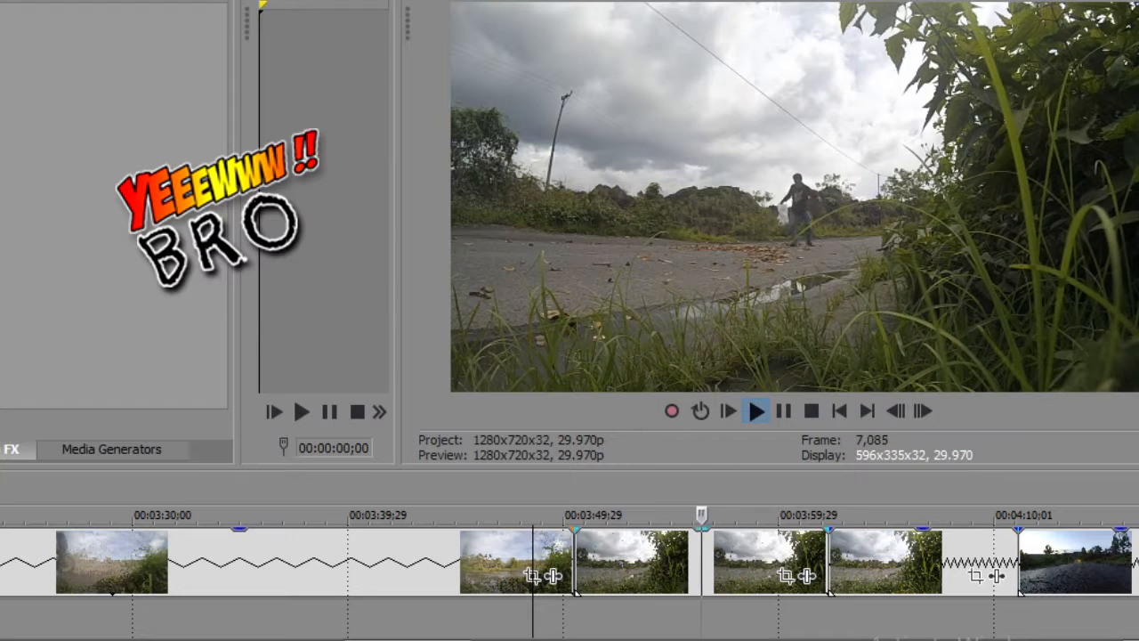
Jump ahead to the rear-suspension camera clip with another motorcycle approaching.
click(756, 410)
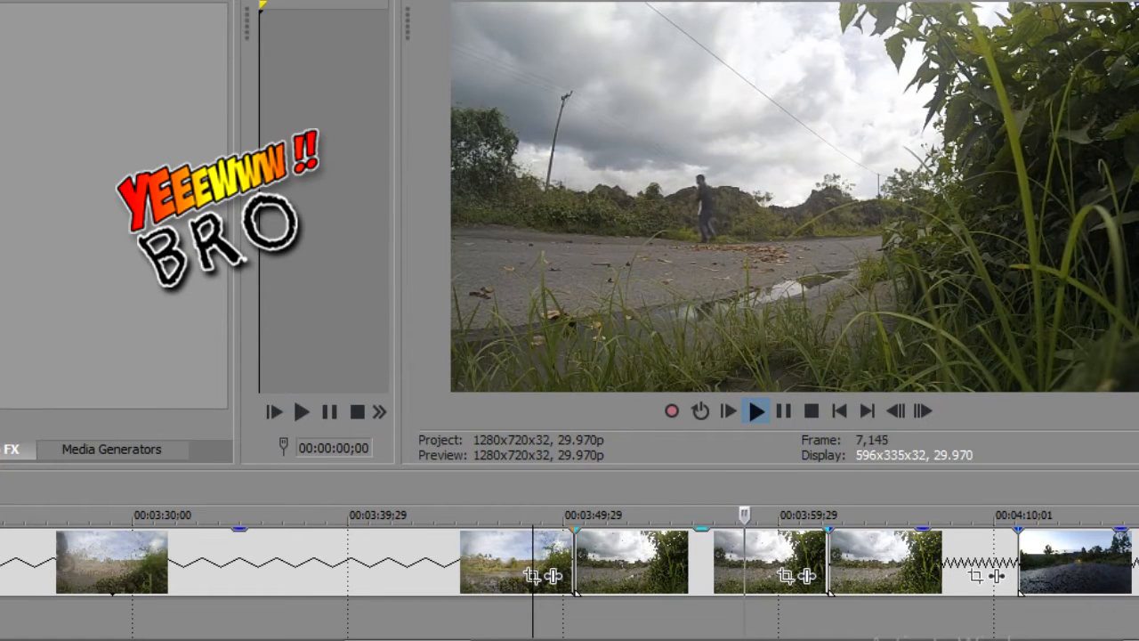
click(756, 410)
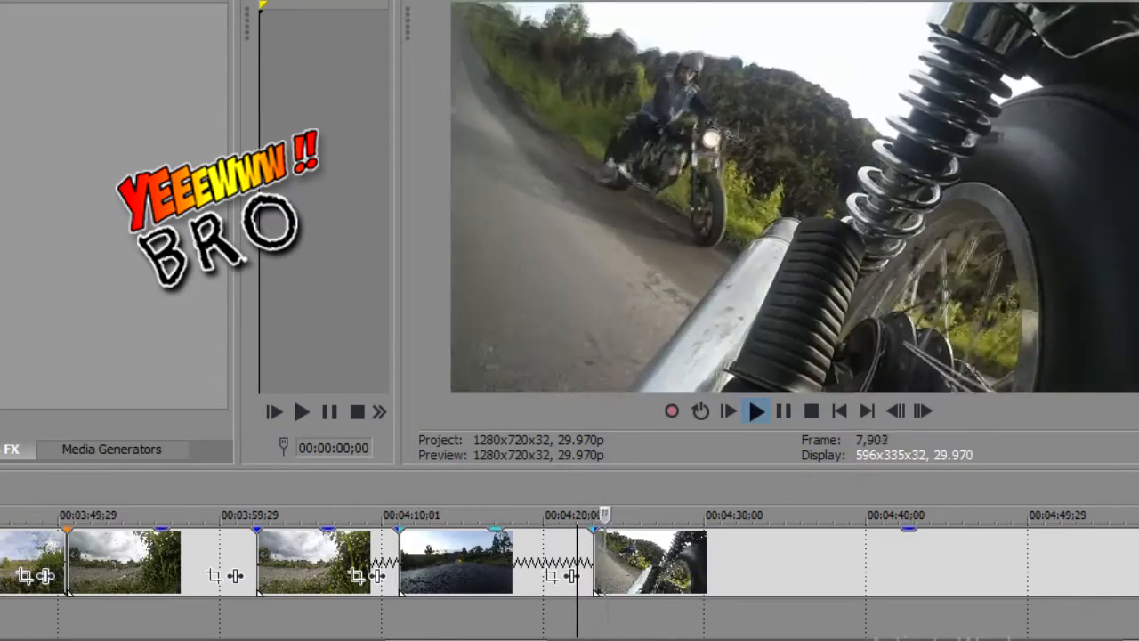
Scrub through the suspension-cam clip as a motorcycle passes, then jump to marker 2.
click(756, 410)
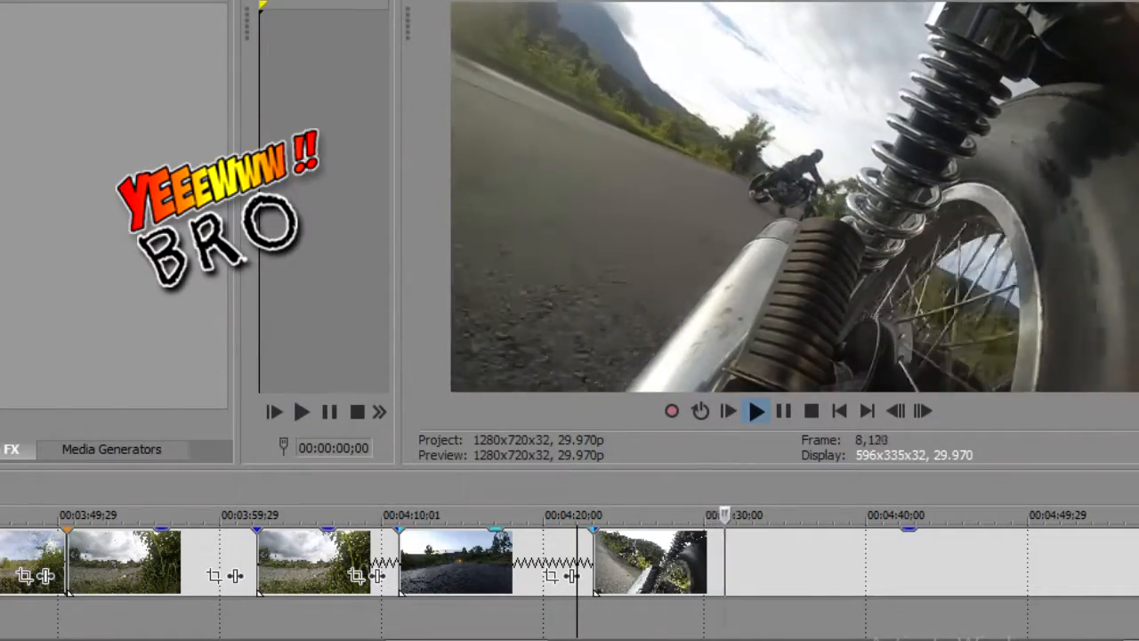
click(756, 410)
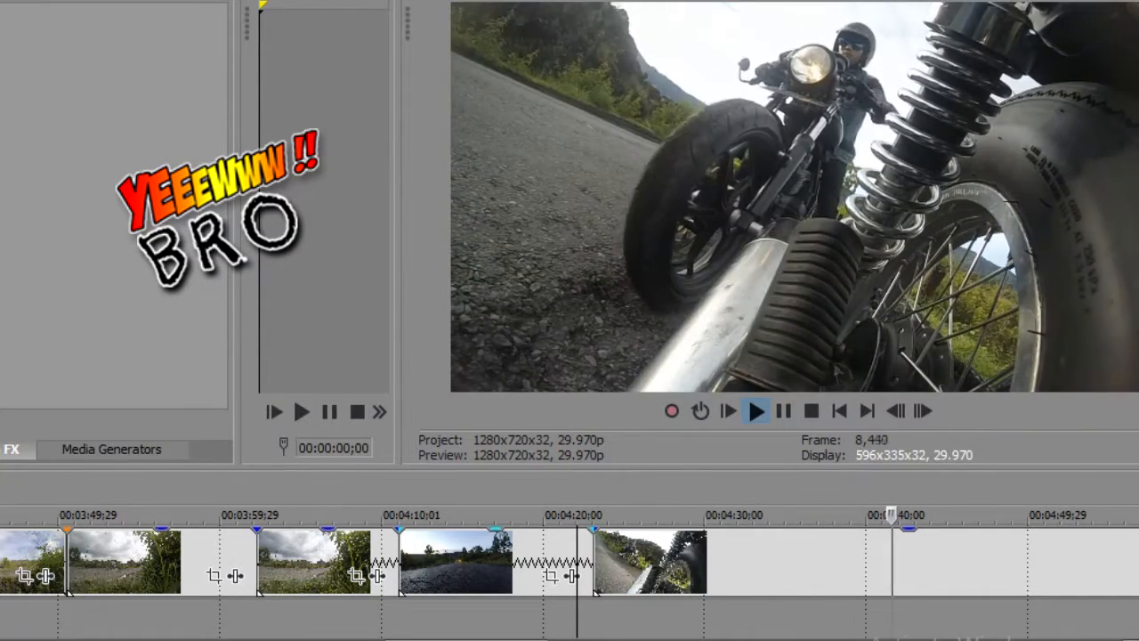
click(755, 410)
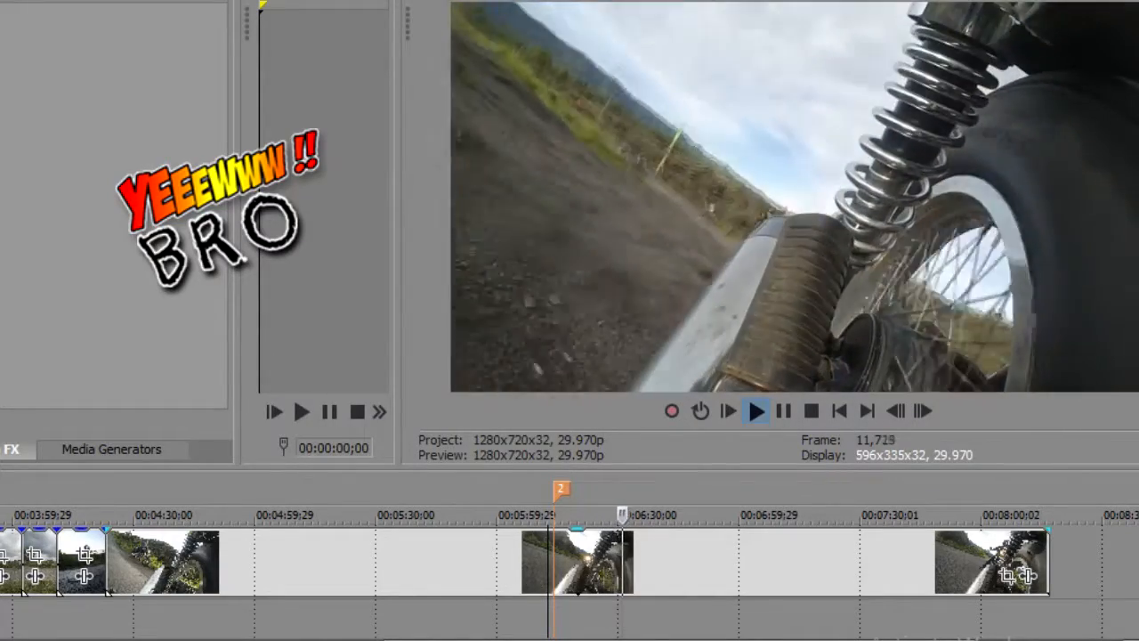
Advance through the rear-wheel clip near six minutes showing riders on dirt ground.
click(755, 410)
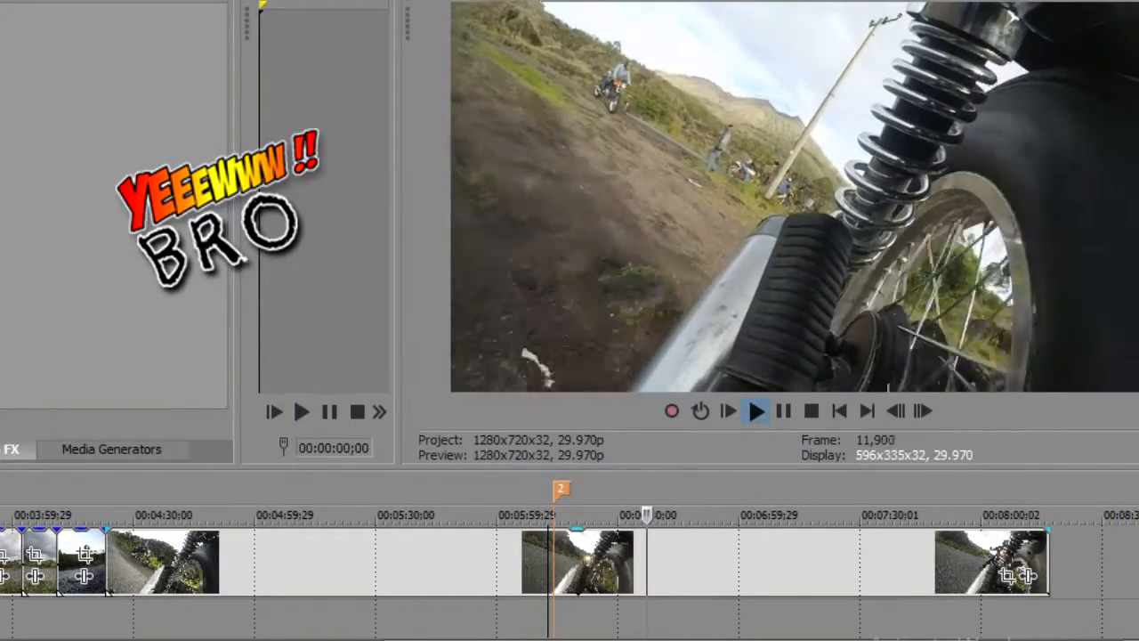
click(755, 410)
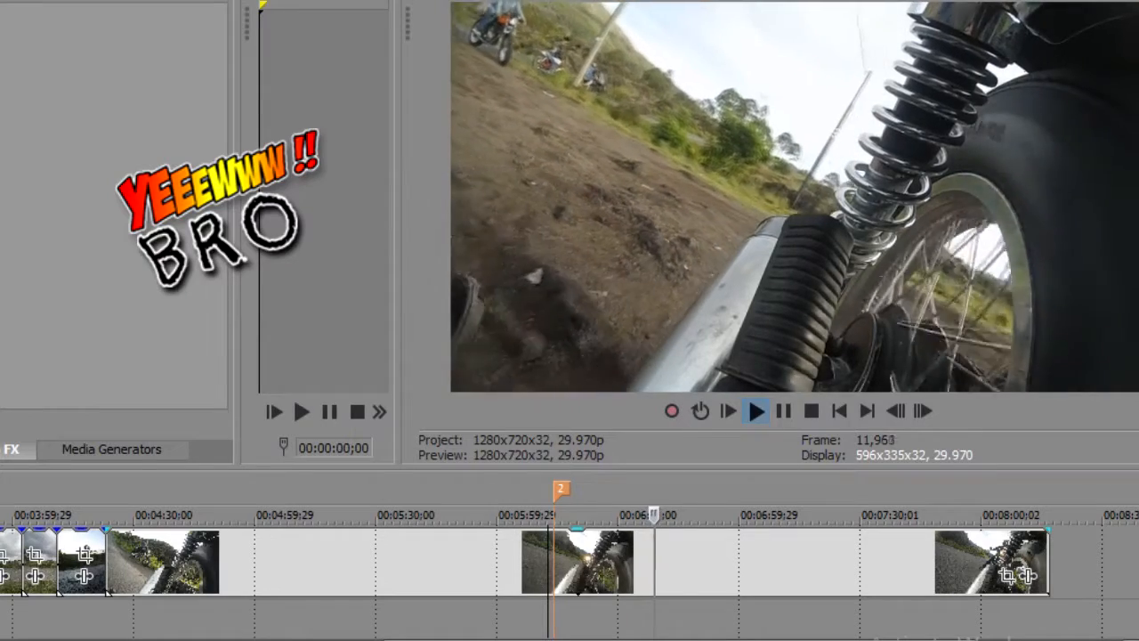